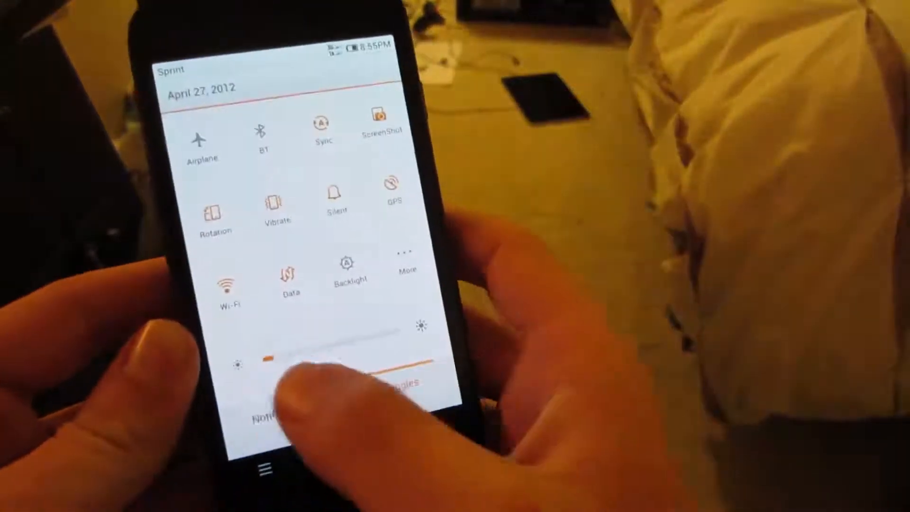
# Step: Show the Toggles panel with its connectivity switches and brightness slider
pyautogui.click(284, 406)
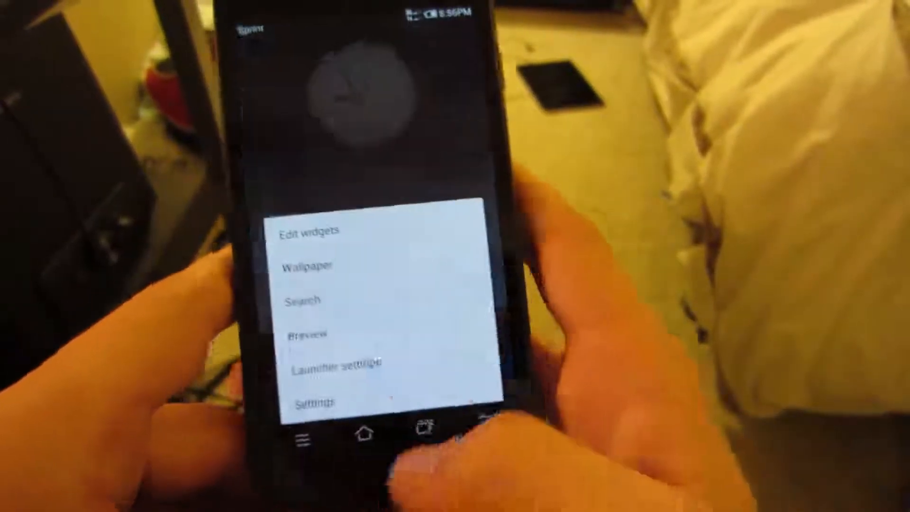
# Step: Open Wallpaper, switch to Online with Hottest selected, and scroll the thumbnails
pyautogui.click(308, 266)
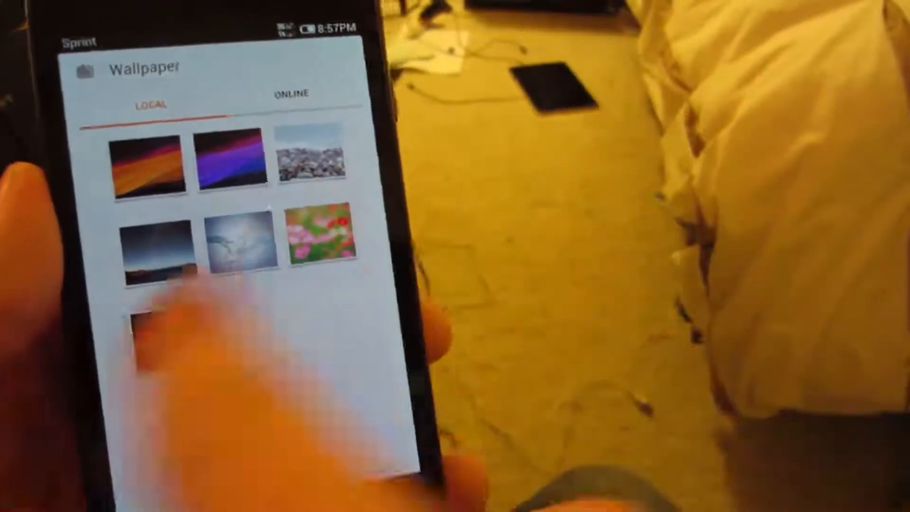
pyautogui.click(292, 93)
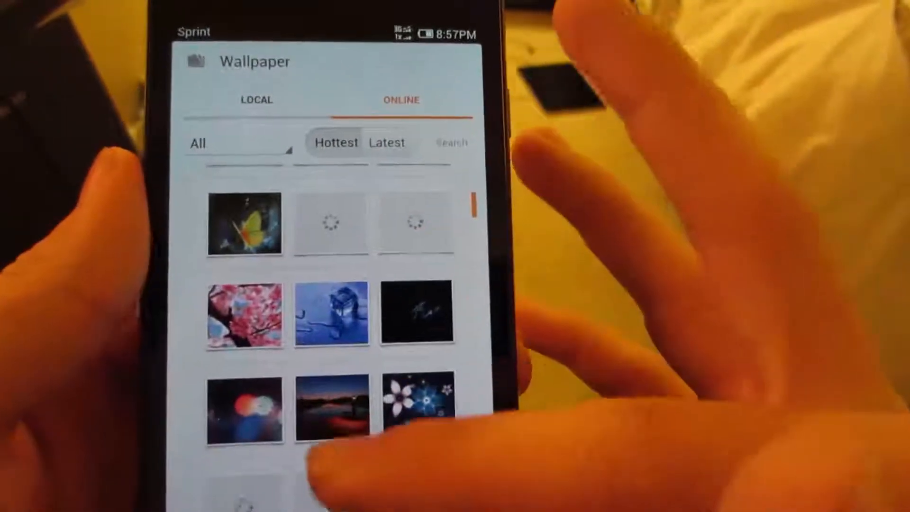
pyautogui.scroll(-3)
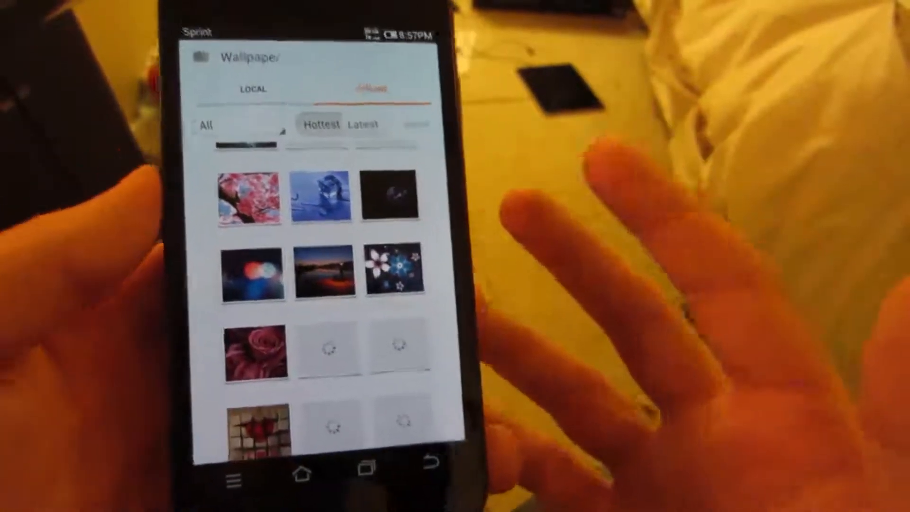
pyautogui.click(201, 53)
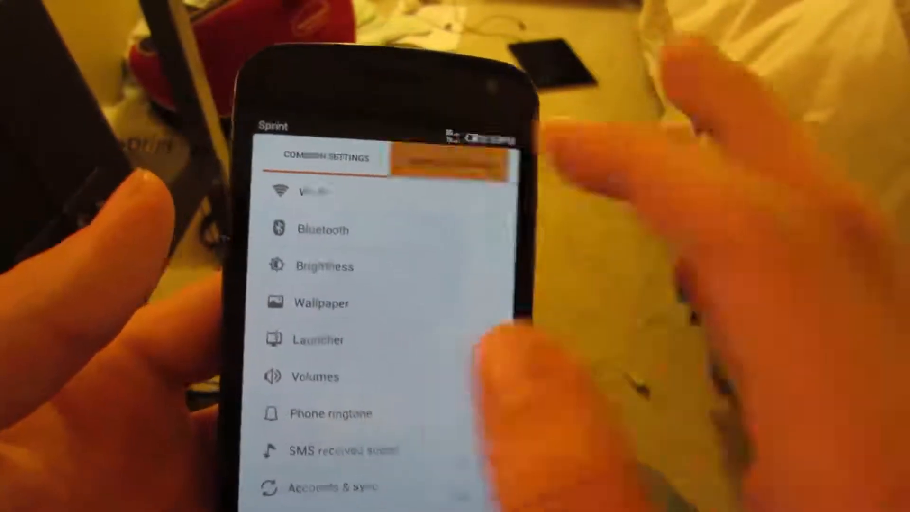
# Step: View About phone from Complete Settings, showing the MIUI.us build and storage details
pyautogui.click(424, 153)
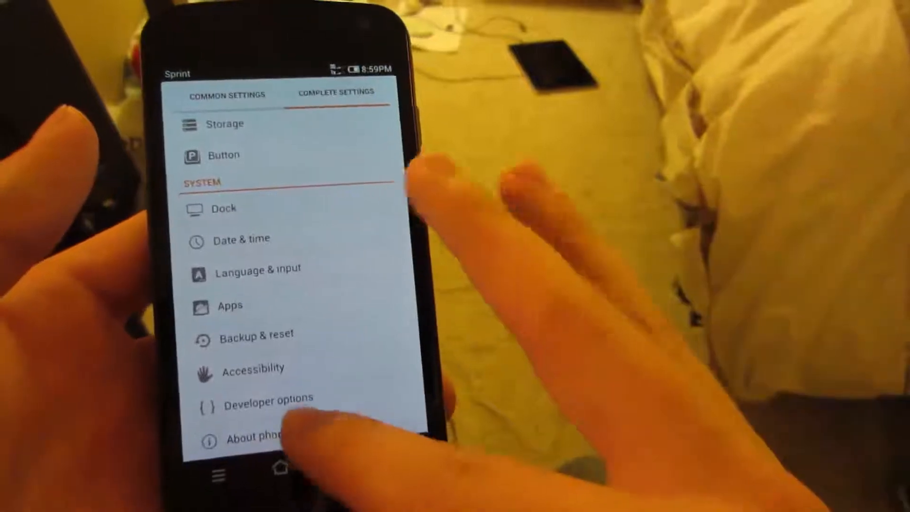
pyautogui.click(255, 437)
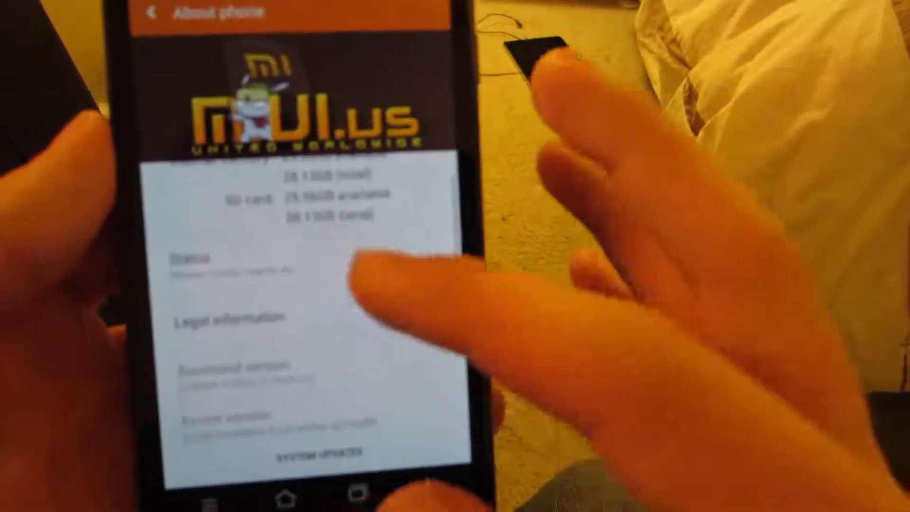
pyautogui.click(192, 259)
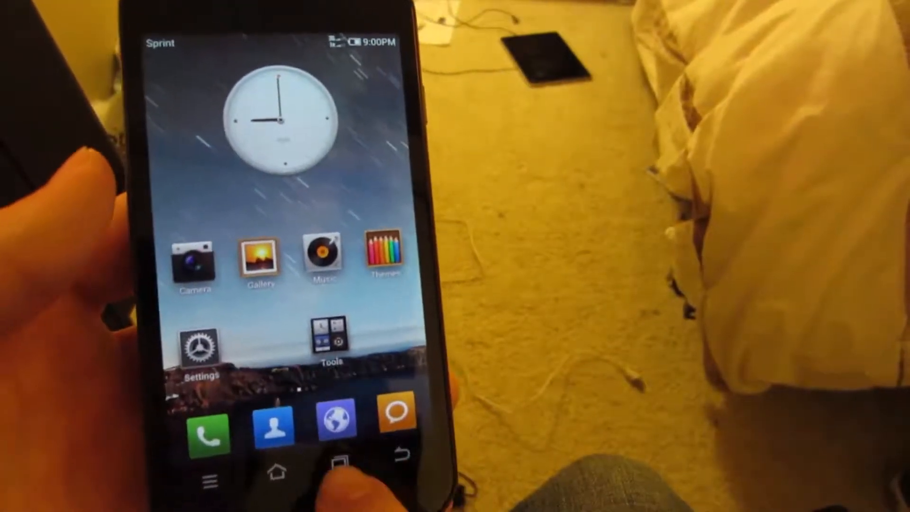
# Step: Launch the Music app from its home screen icon
pyautogui.click(339, 465)
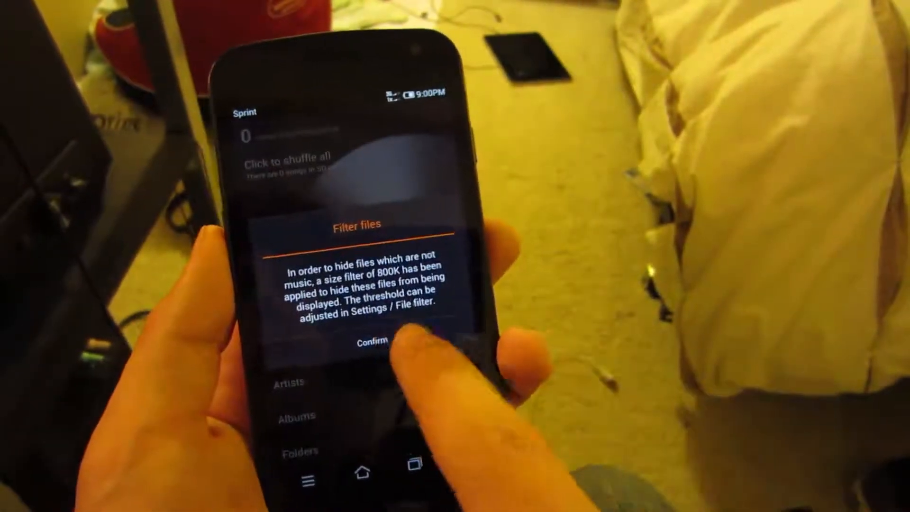
# Step: Confirm the Filter files notice to reach the Music library tabs
pyautogui.click(373, 342)
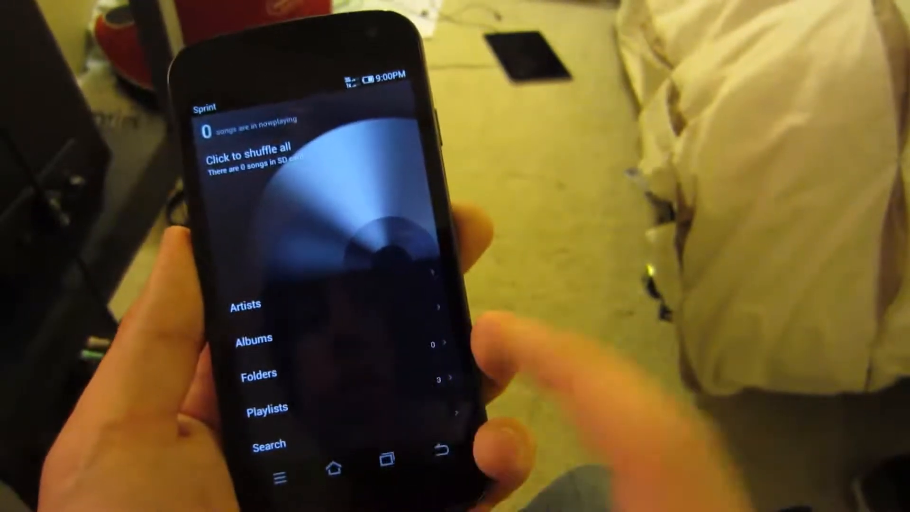
pyautogui.click(267, 406)
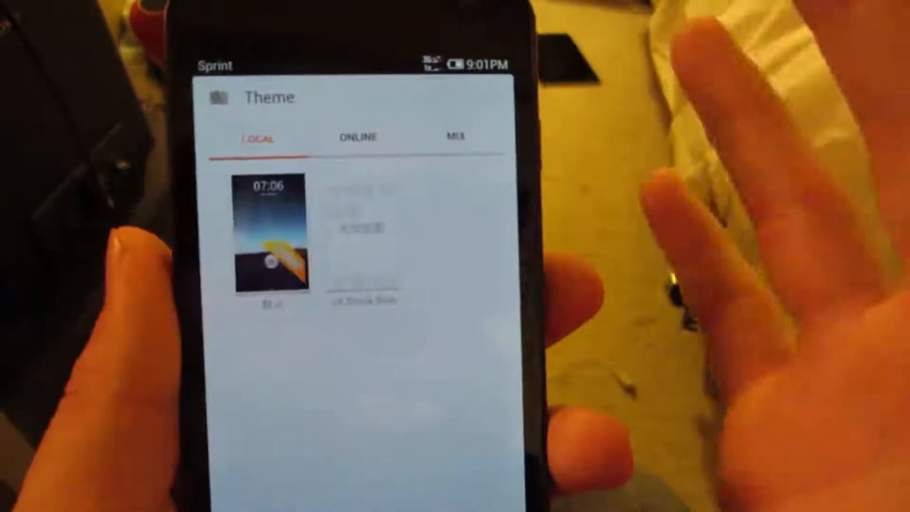
# Step: Switch Themes to the Online tab, showing the Hottest themes grid
pyautogui.click(357, 136)
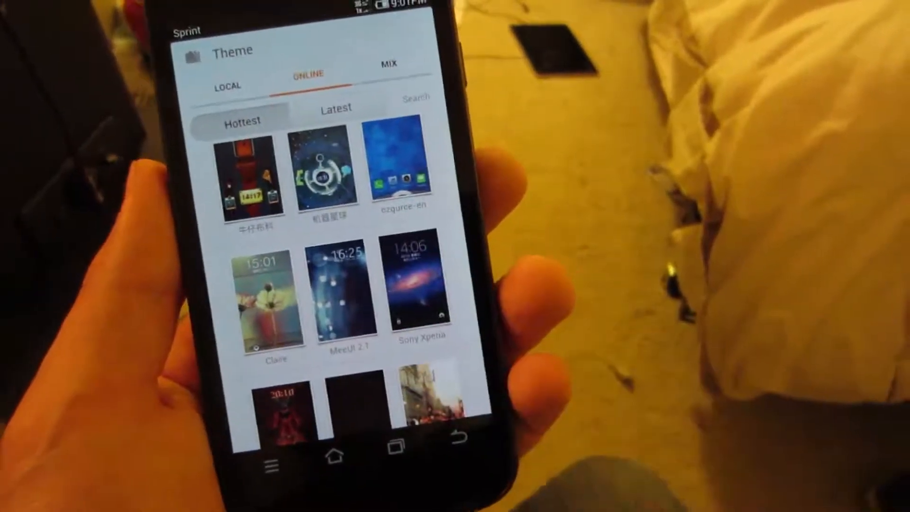
pyautogui.click(416, 281)
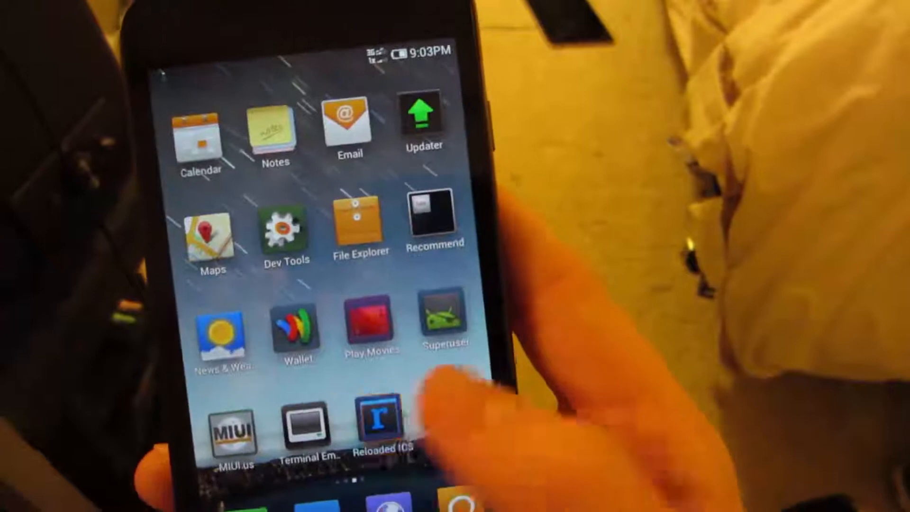
# Step: Launch Reloaded ICS to view its general, colour and version settings
pyautogui.click(375, 423)
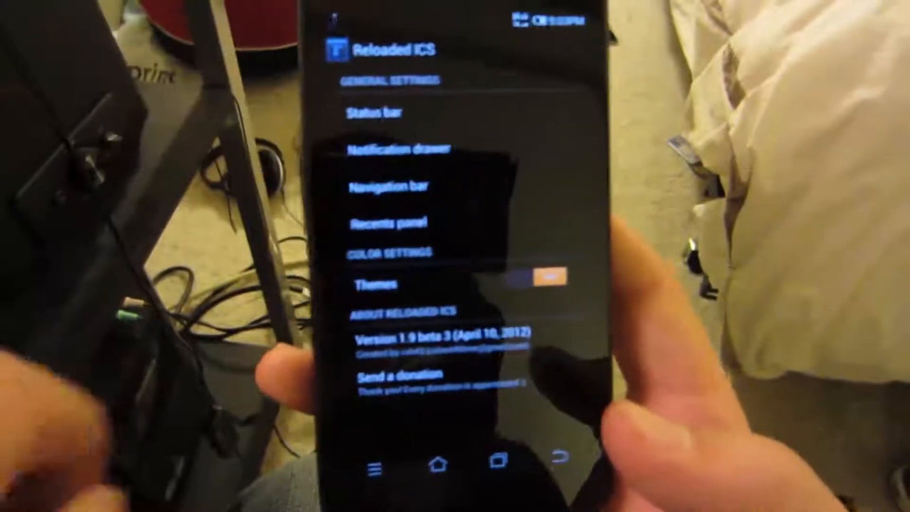